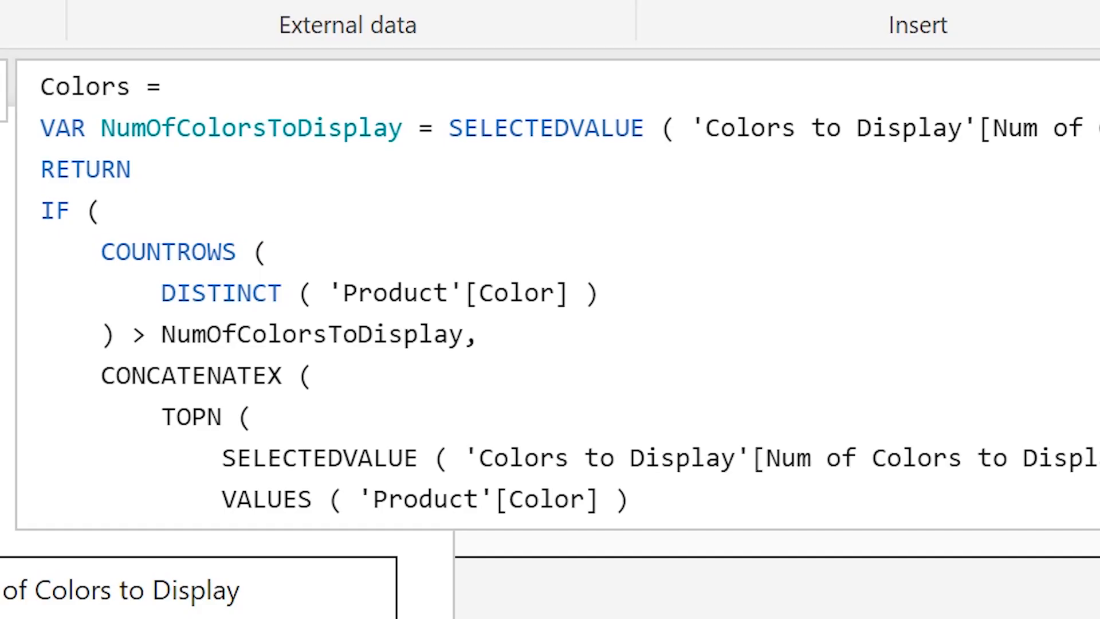
# Step: Insert a line break before IF so it starts below RETURN in the Colors measure
pyautogui.press('shift+enter')
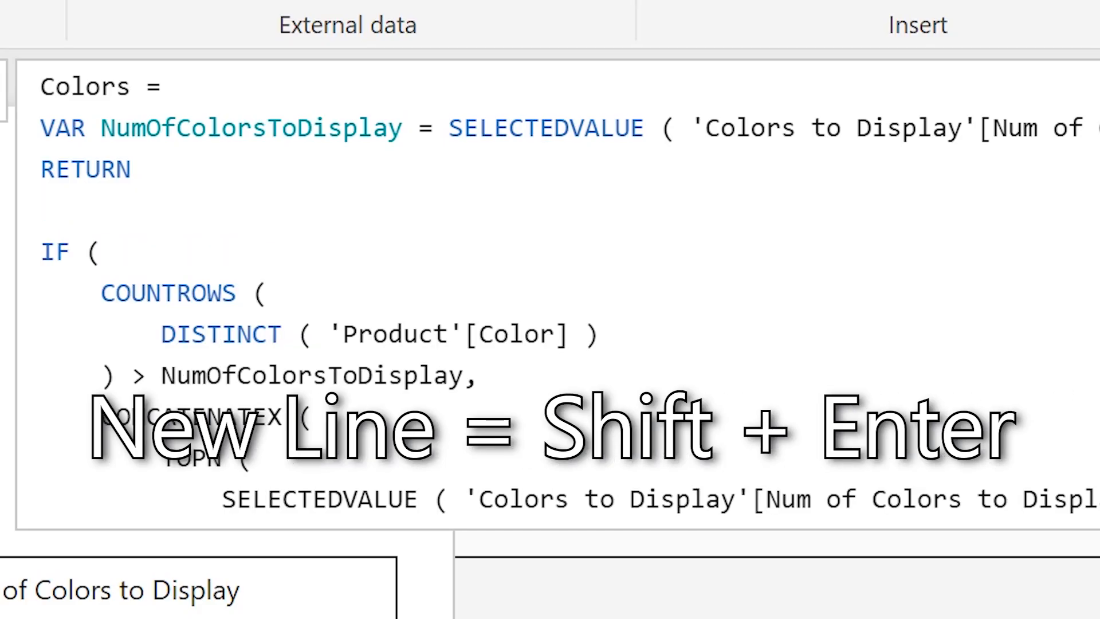